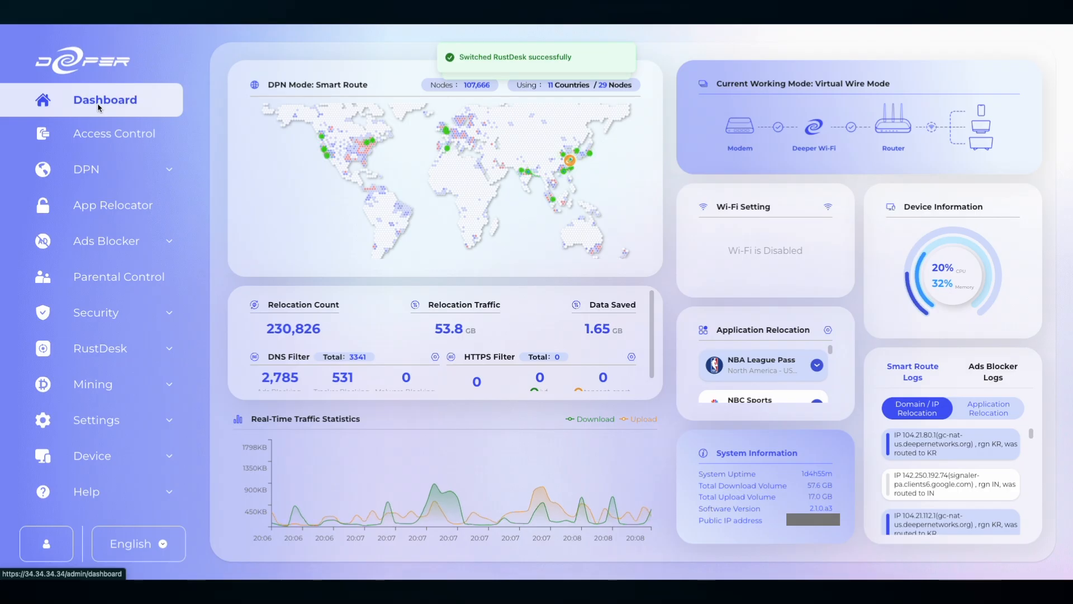
Expand the RustDesk sidebar section to show its Configuration and Logs pages
click(101, 348)
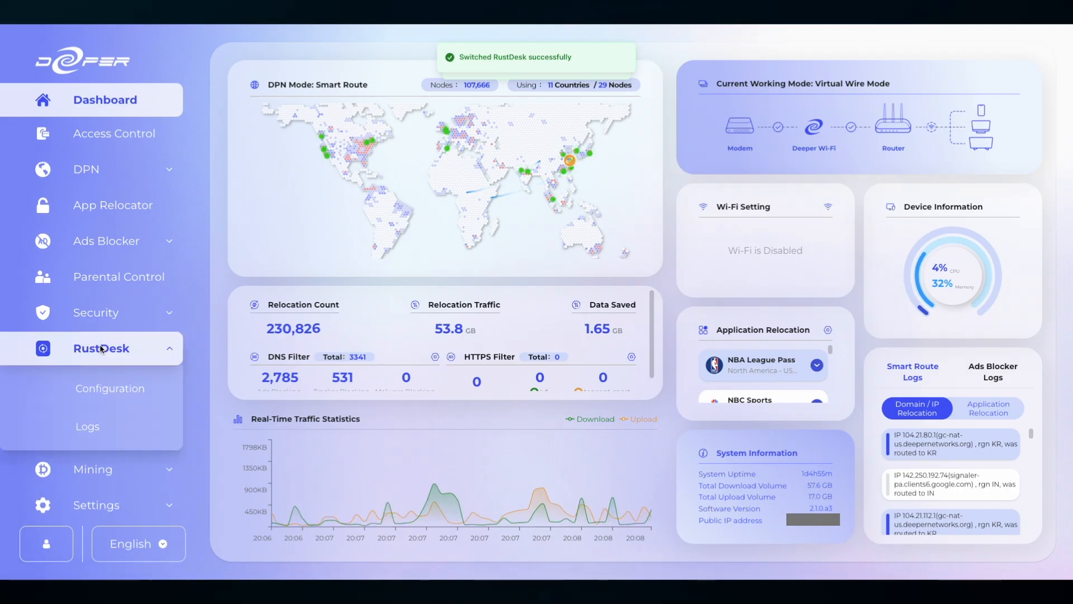
Switch RustDesk on and enable WireGuard VPN port forwarding on its Configuration page
click(110, 388)
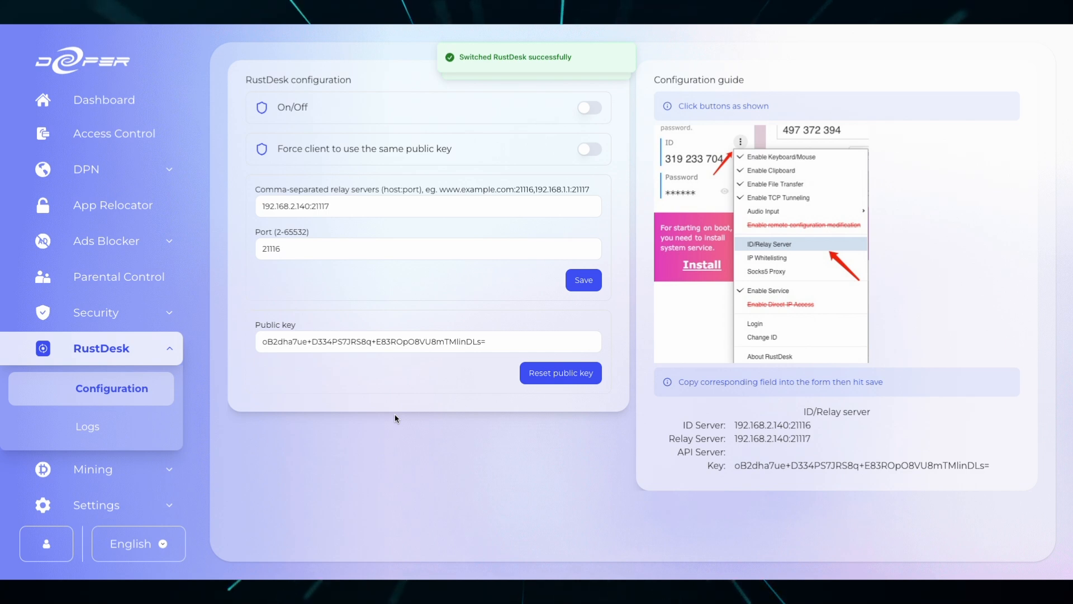
mouse_move(381, 278)
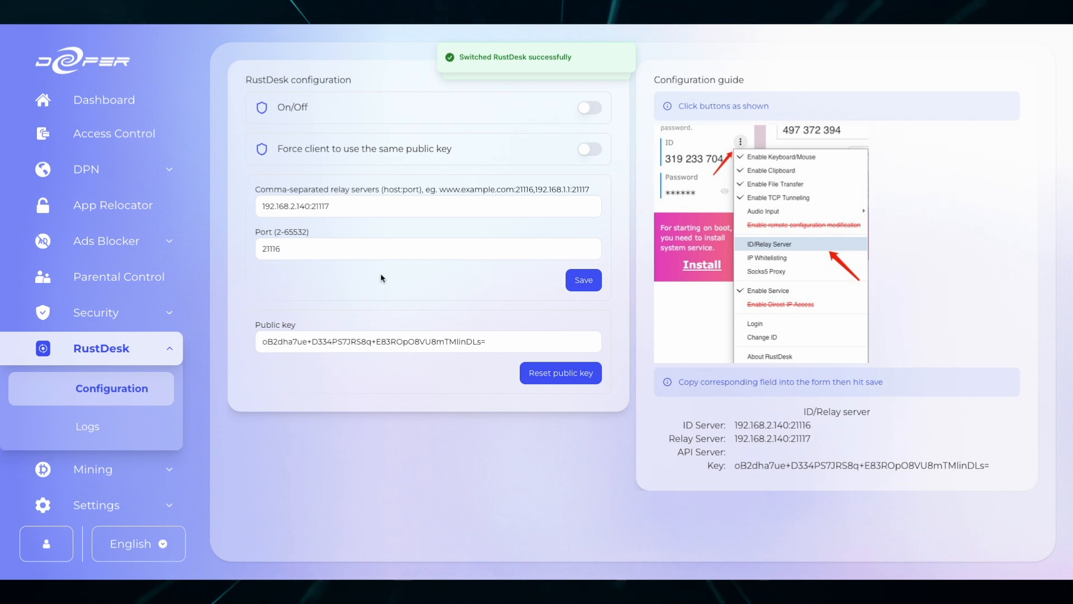
mouse_move(563, 108)
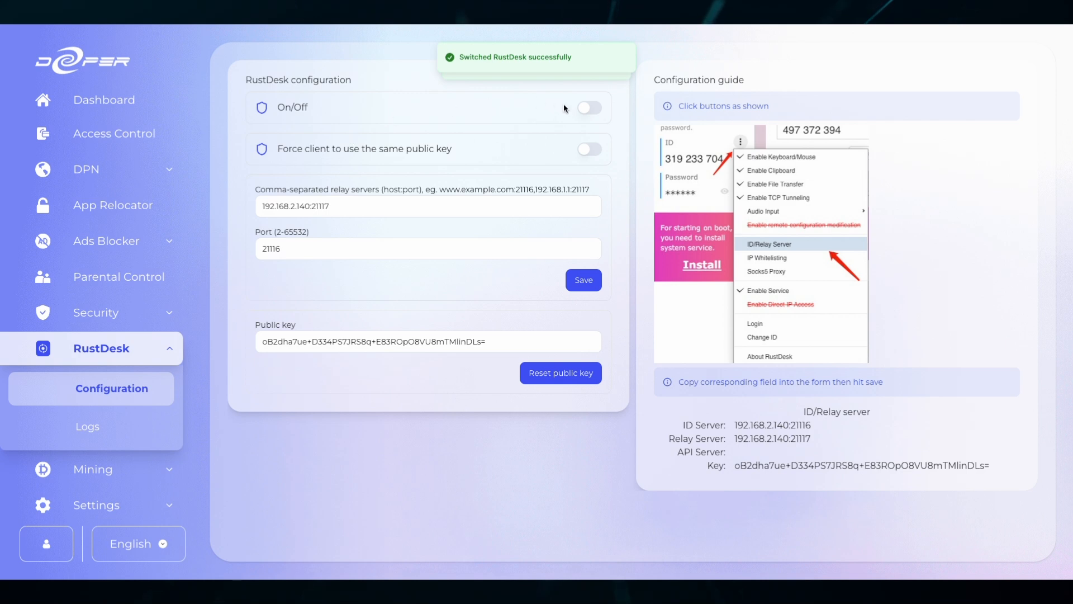
click(586, 107)
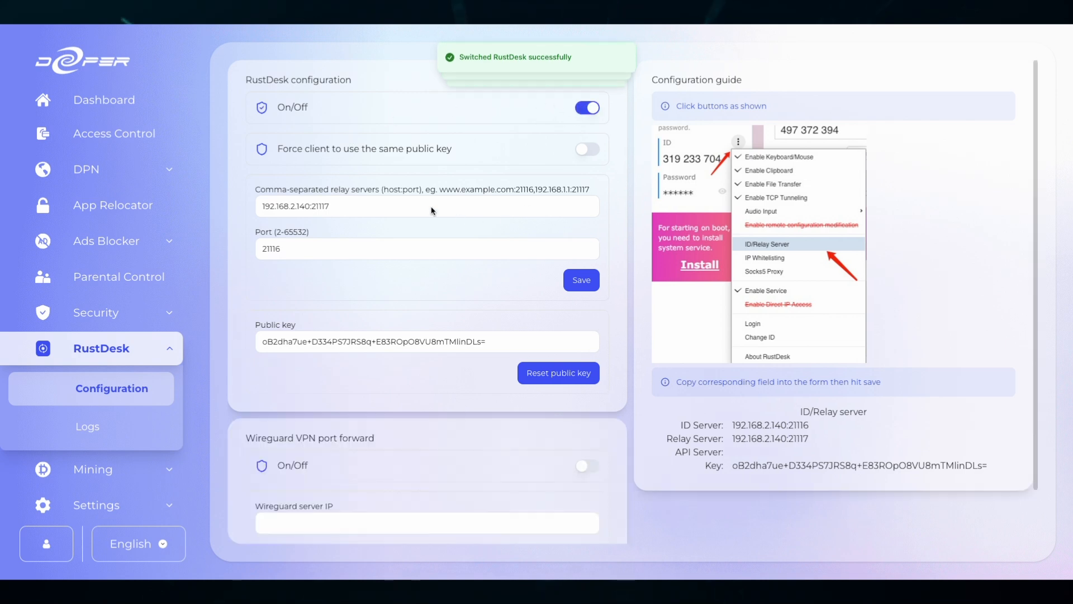
scroll(down, 3)
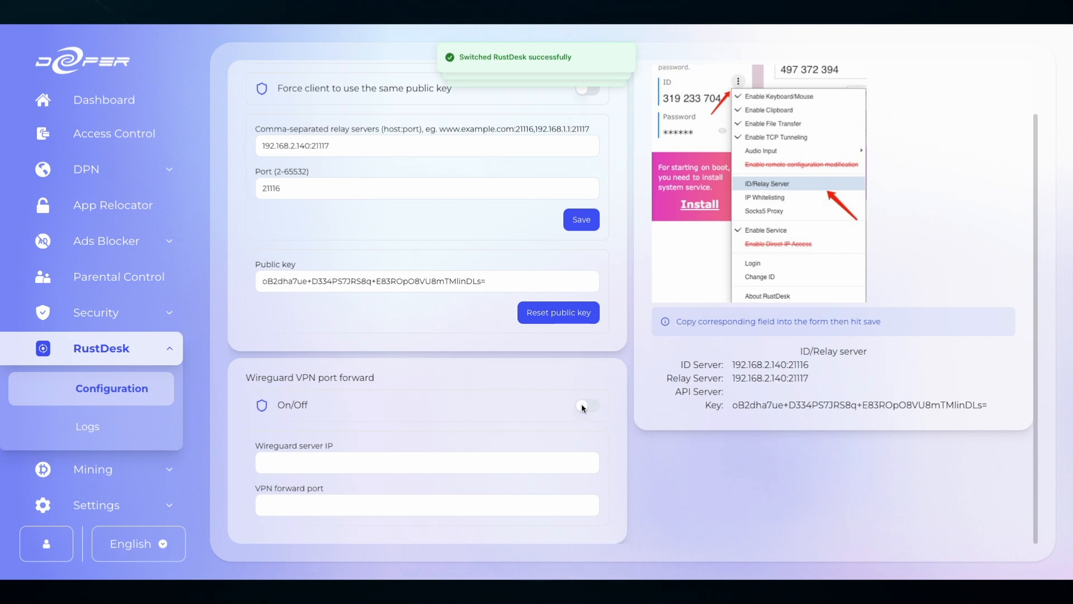
click(87, 426)
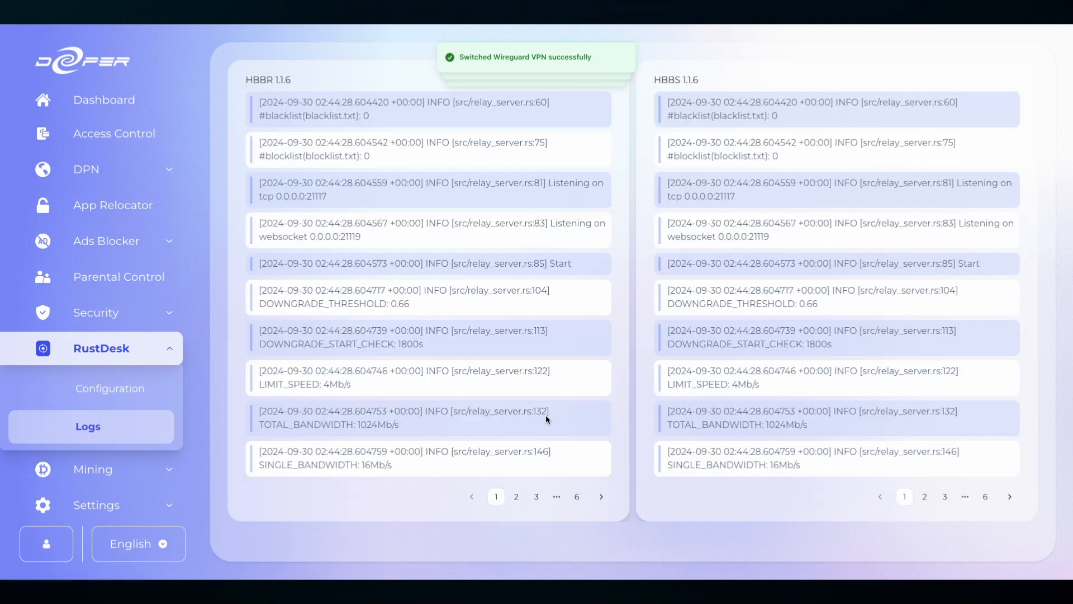
mouse_move(89, 404)
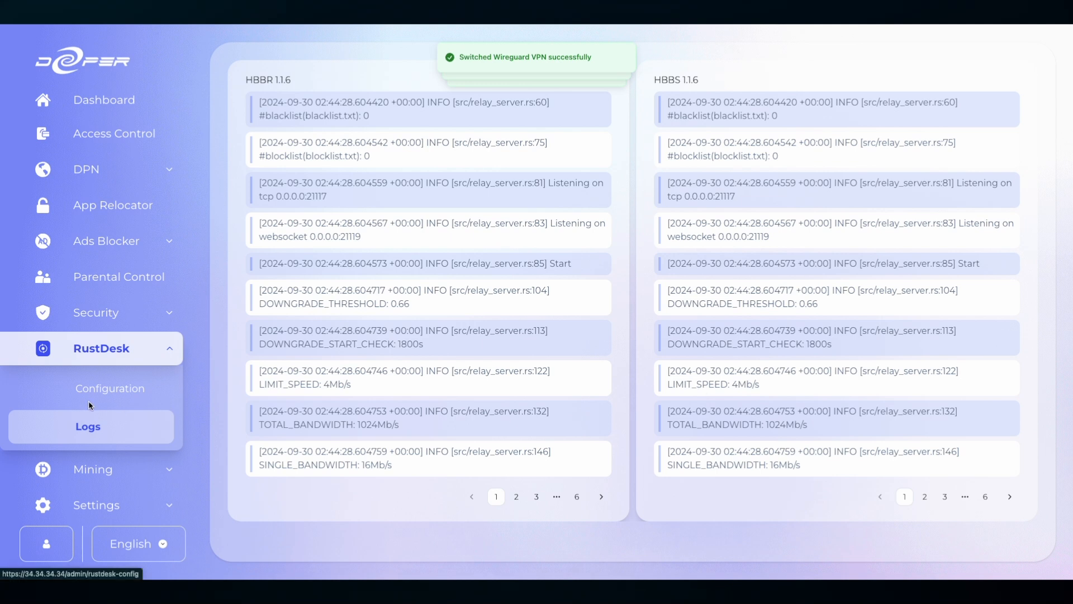
Return to the RustDesk configuration showing relay servers at 147.182.196.253
click(109, 387)
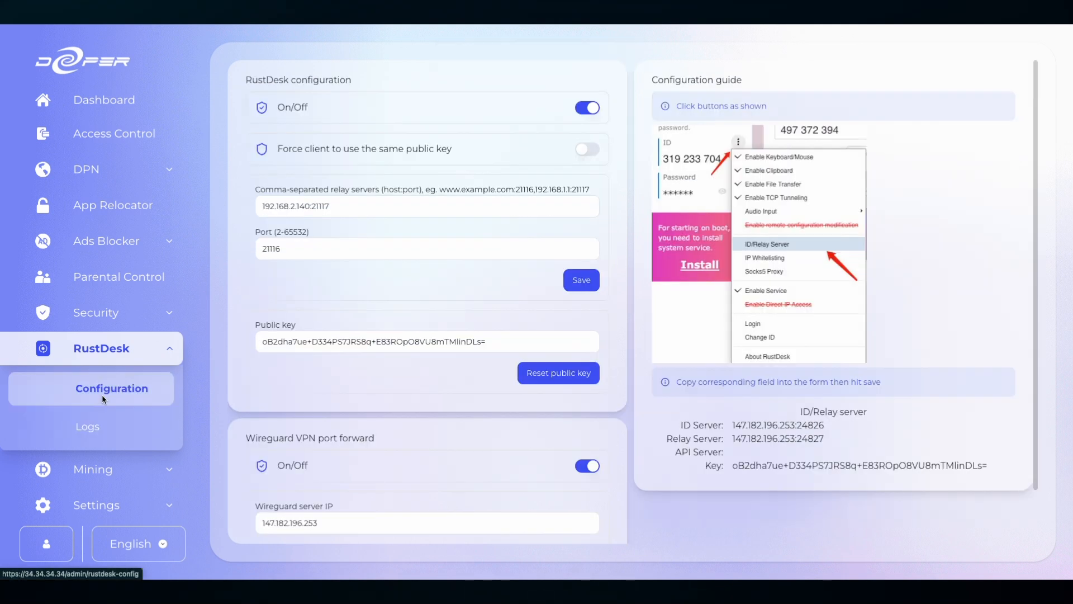
mouse_move(278, 416)
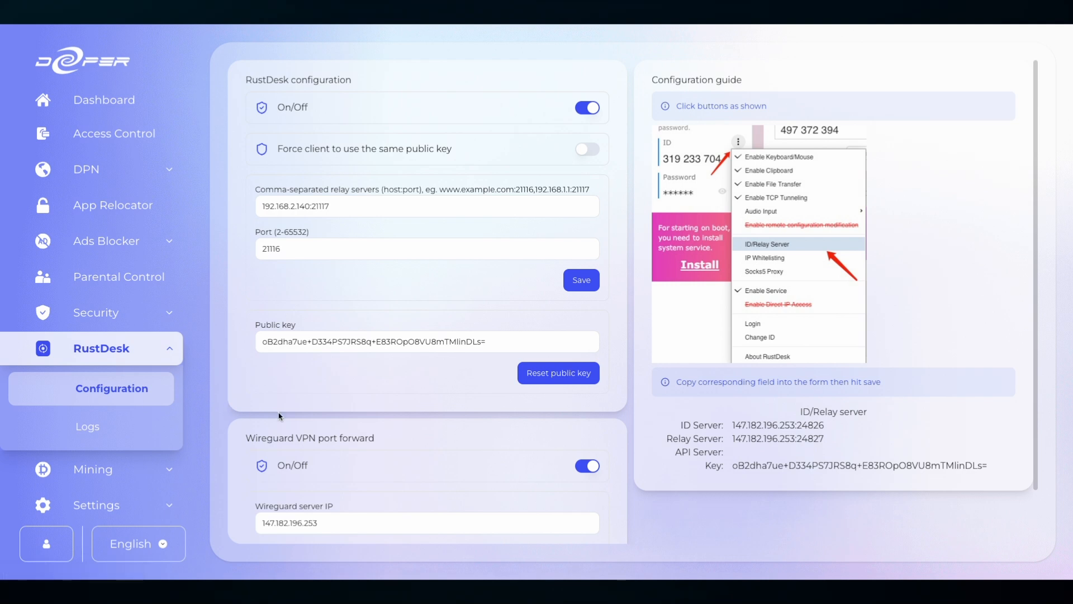